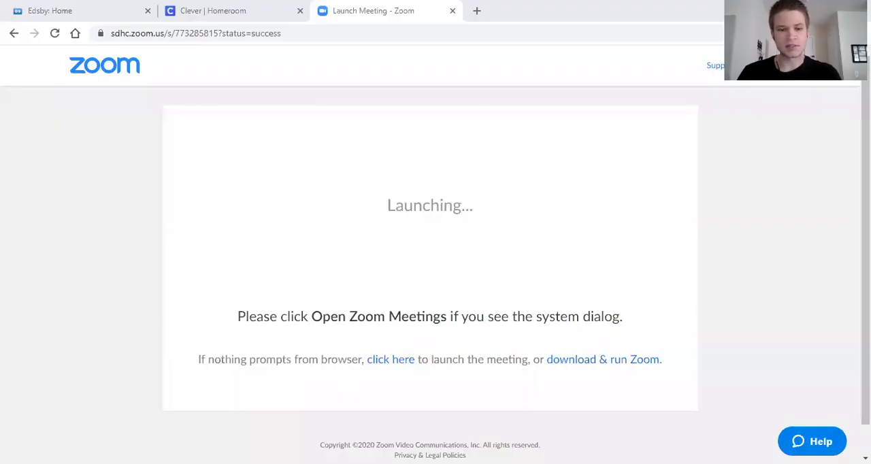
mouse_move(675, 119)
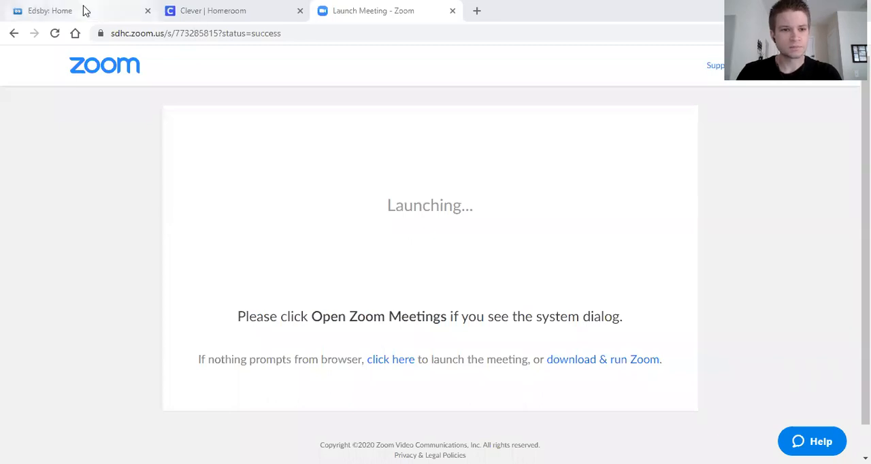
Scroll the home feed down to Mr. Mendenhall's post about getting Microsoft Office free.
left_click(51, 11)
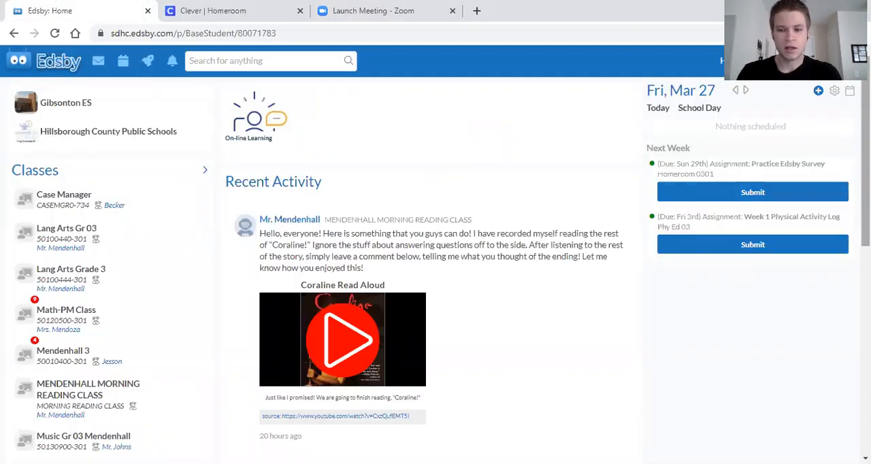
scroll("down", 3)
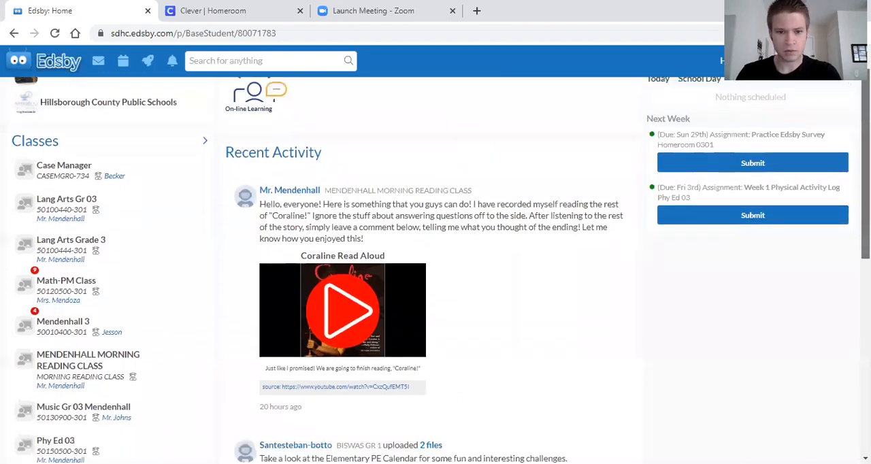
scroll("down", 3)
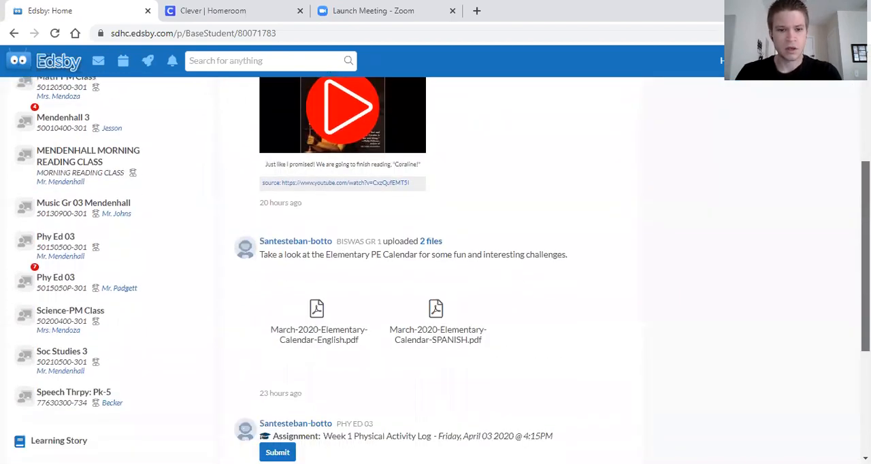
scroll("down", 3)
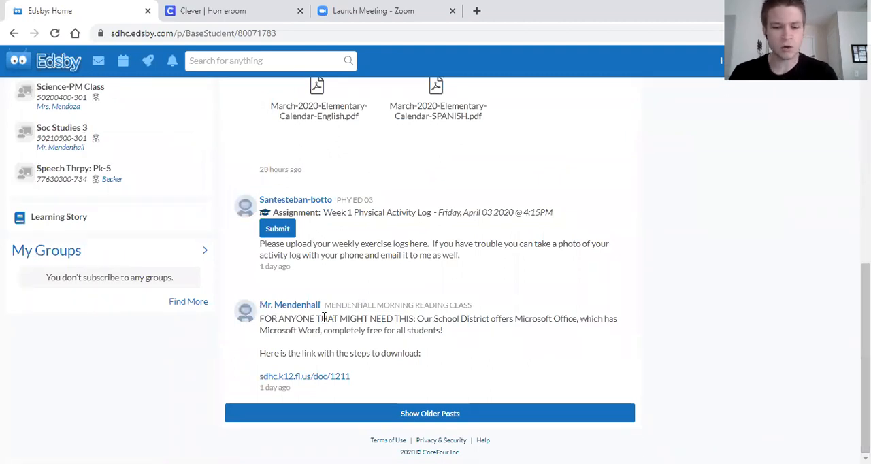
mouse_move(258, 388)
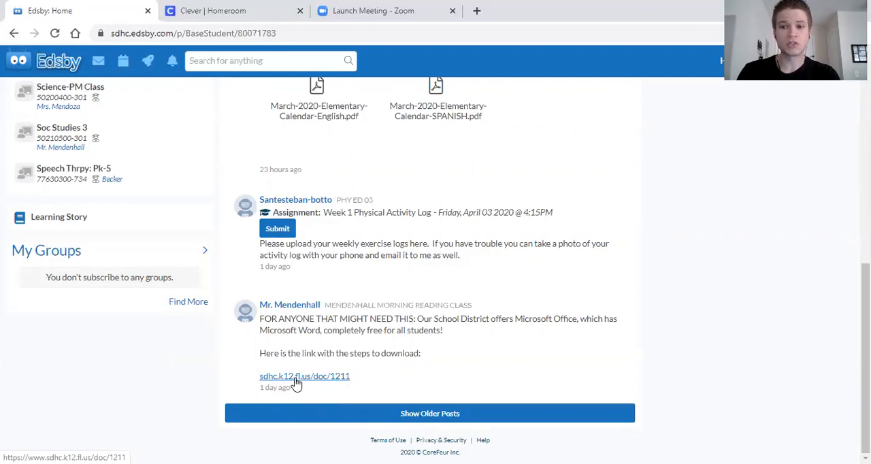
mouse_move(296, 384)
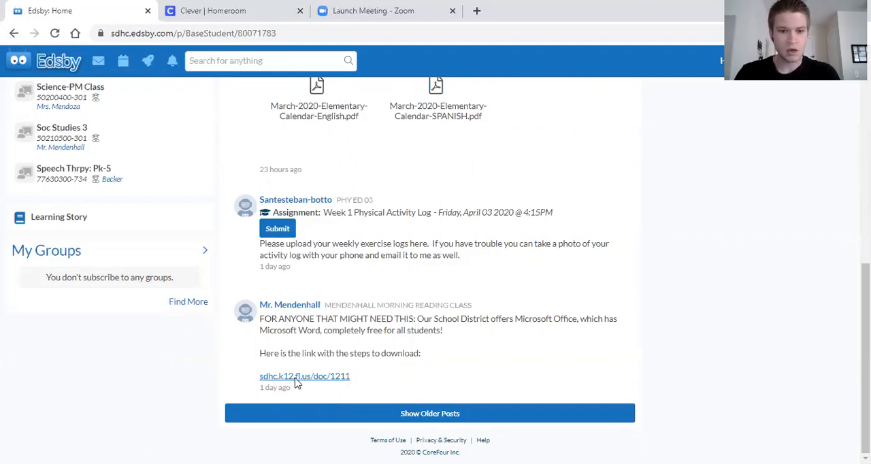
Read through the Microsoft Student Advantage page at sdhc.k12.fl.us/doc/1211 with its Office install steps.
left_click(305, 376)
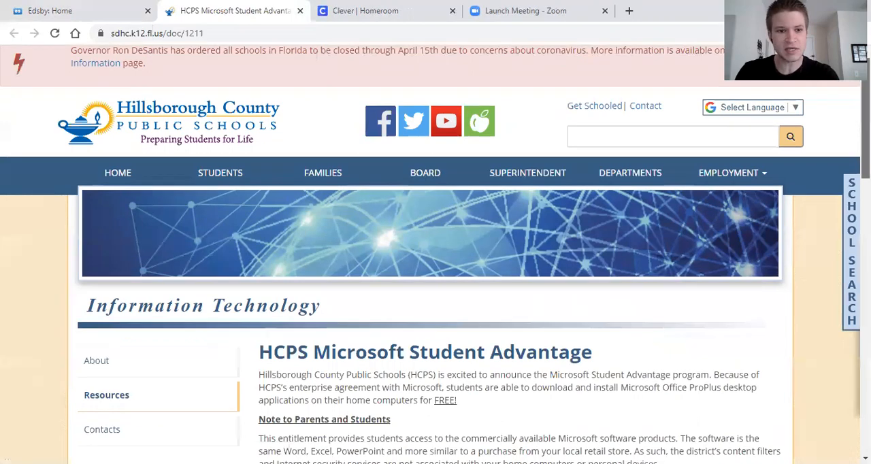
scroll("down", 3)
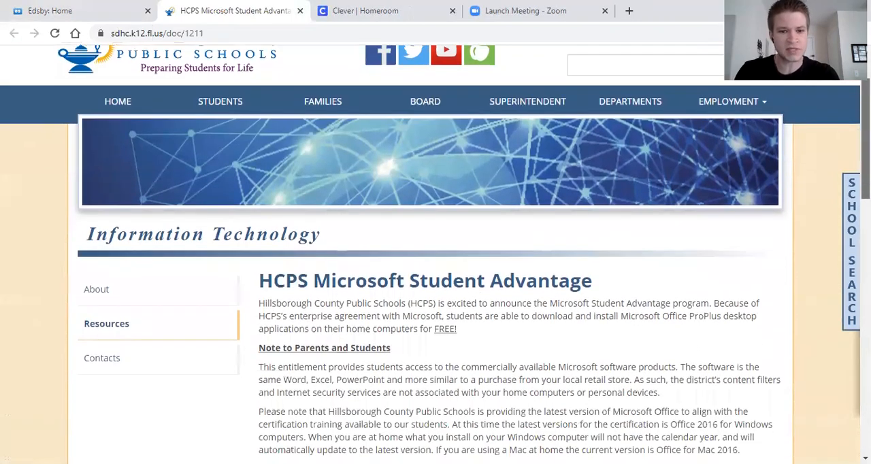
scroll("down", 3)
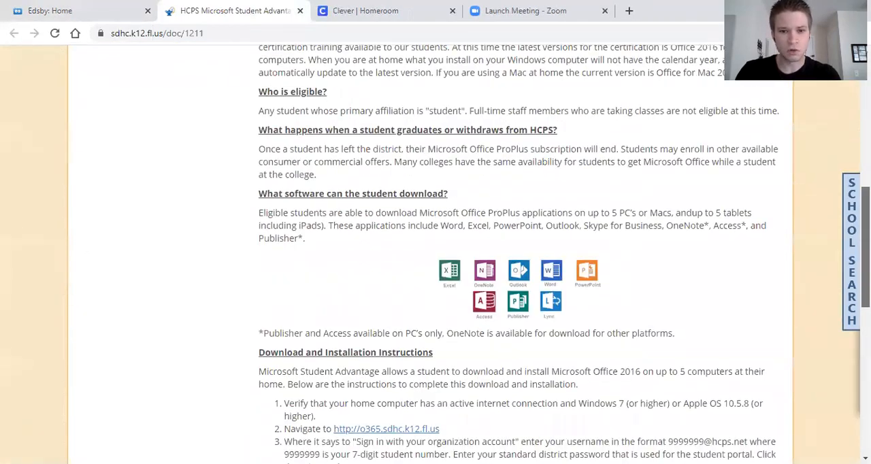
scroll("down", 3)
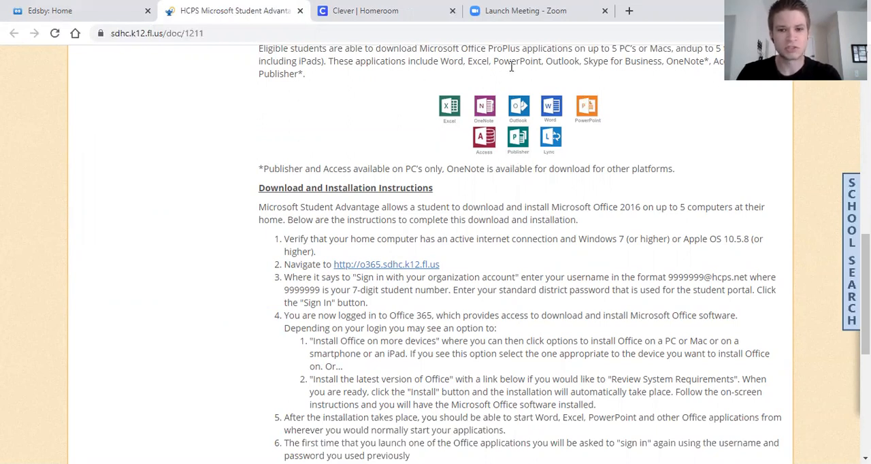
mouse_move(587, 118)
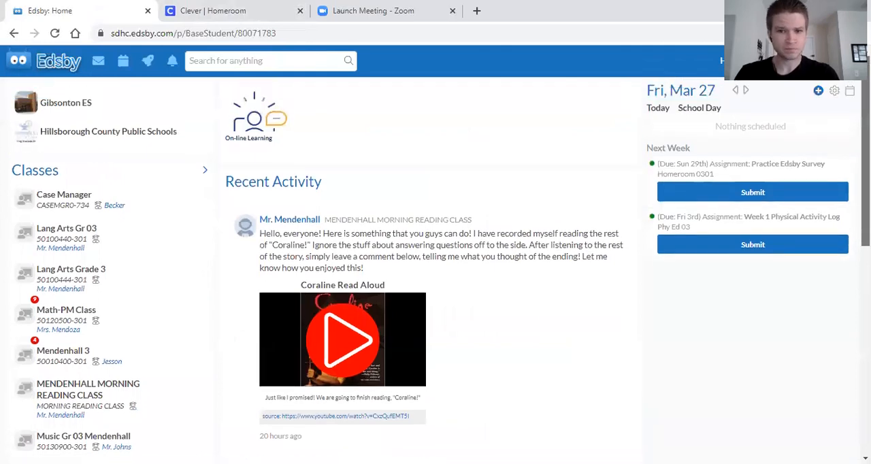
Go into MENDENHALL MORNING READING CLASS and scroll its feed to the Practice Edsby Survey assignment.
scroll("down", 3)
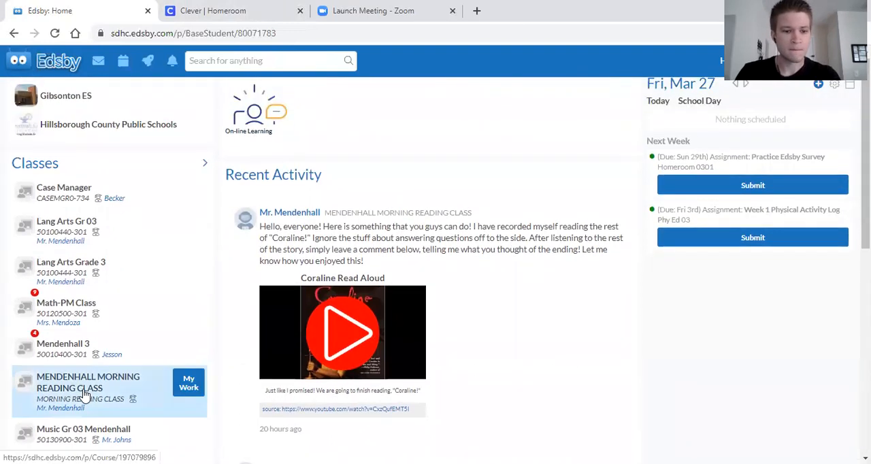
left_click(88, 382)
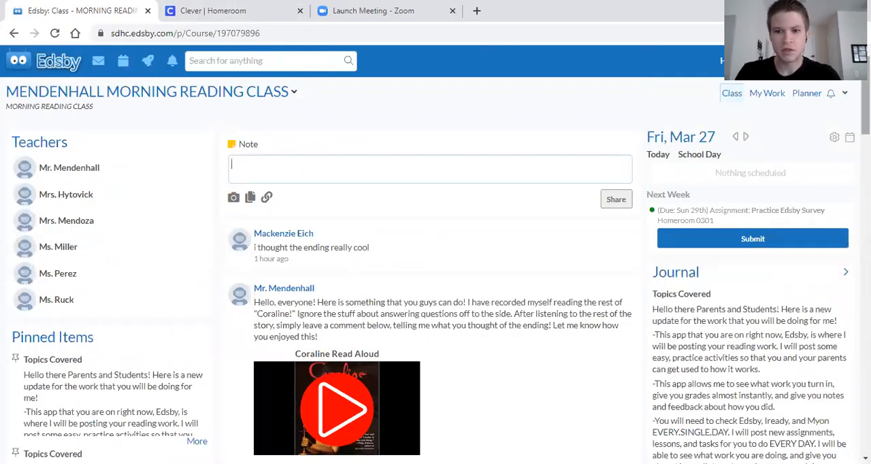
scroll("down", 3)
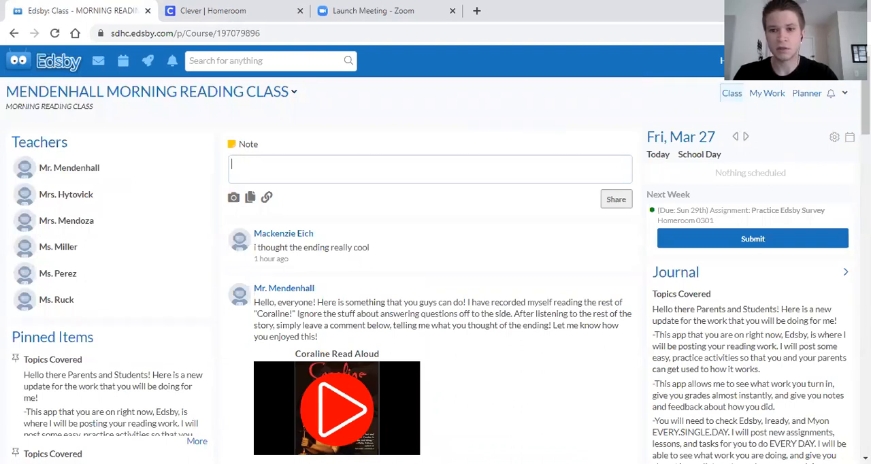
scroll("down", 3)
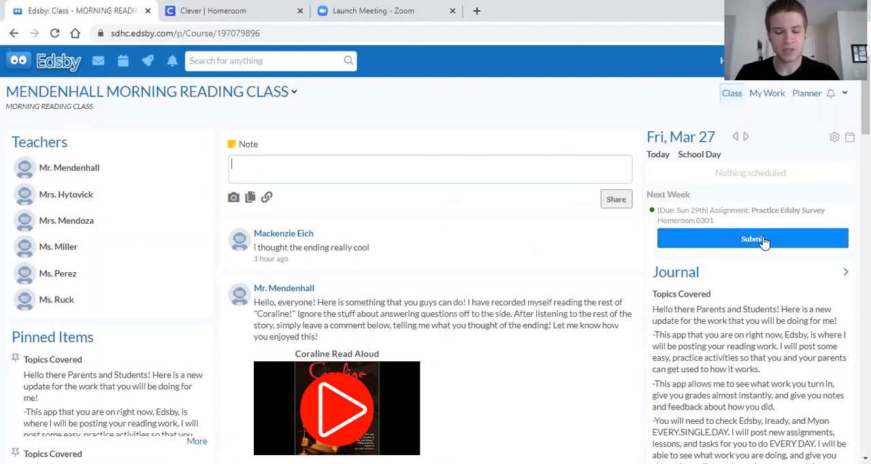
Download the Practice Edsby Activity.docx worksheet from the Practice Edsby Survey assignment.
left_click(753, 239)
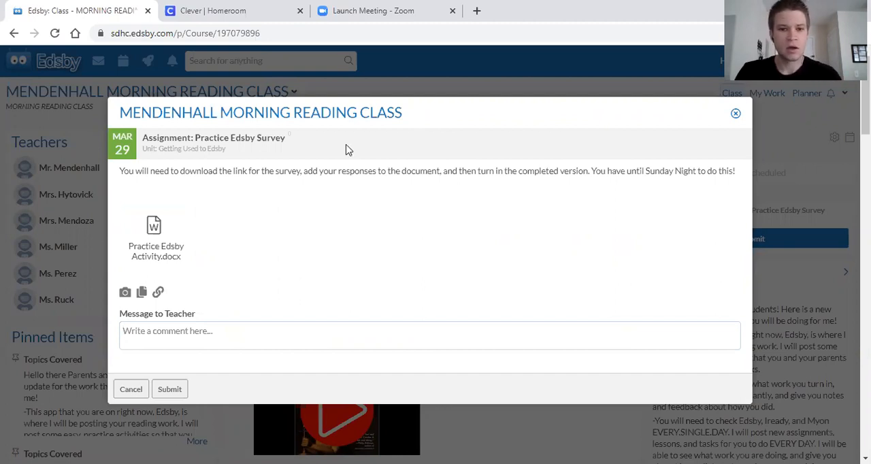
mouse_move(156, 242)
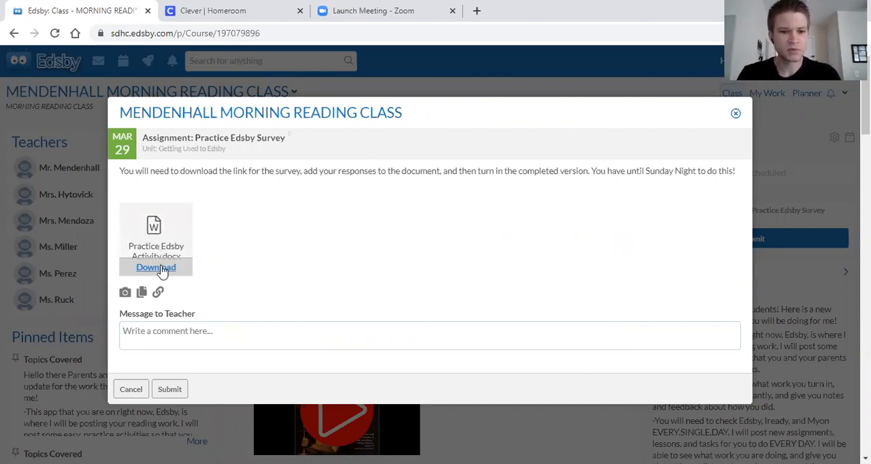
left_click(156, 267)
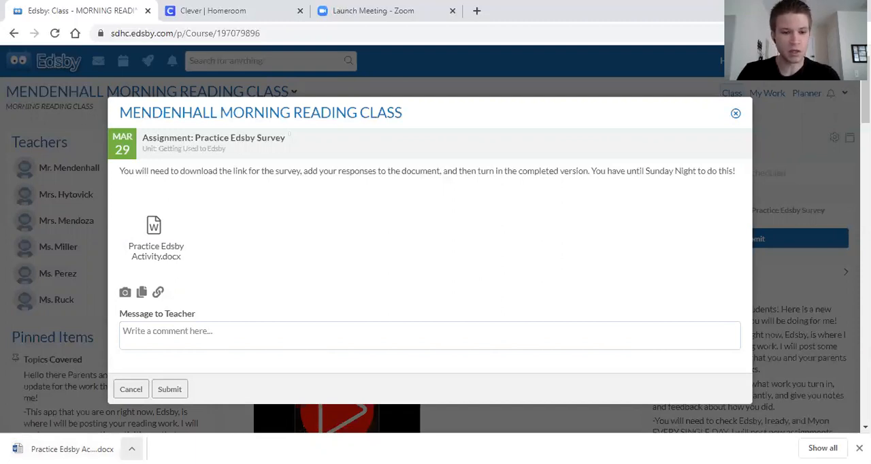
left_click(132, 449)
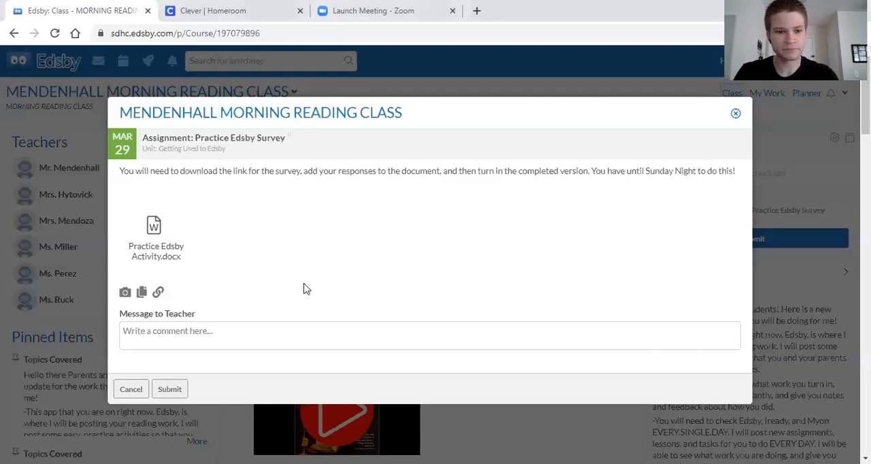
mouse_move(244, 29)
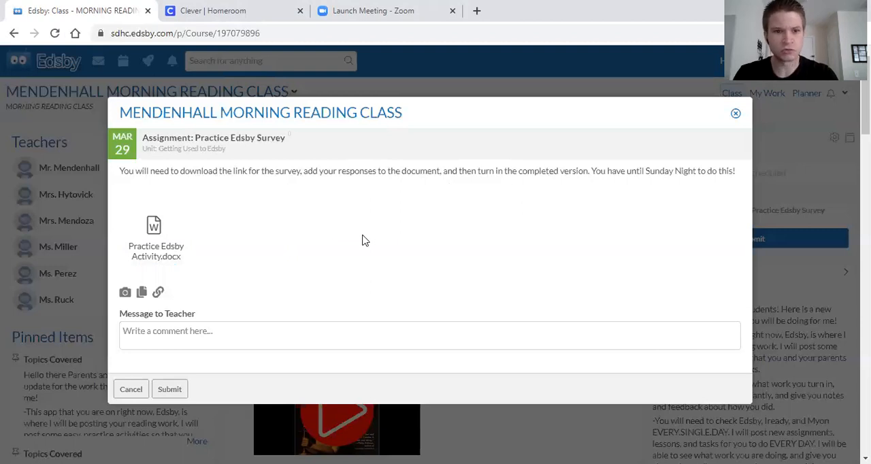
mouse_move(759, 201)
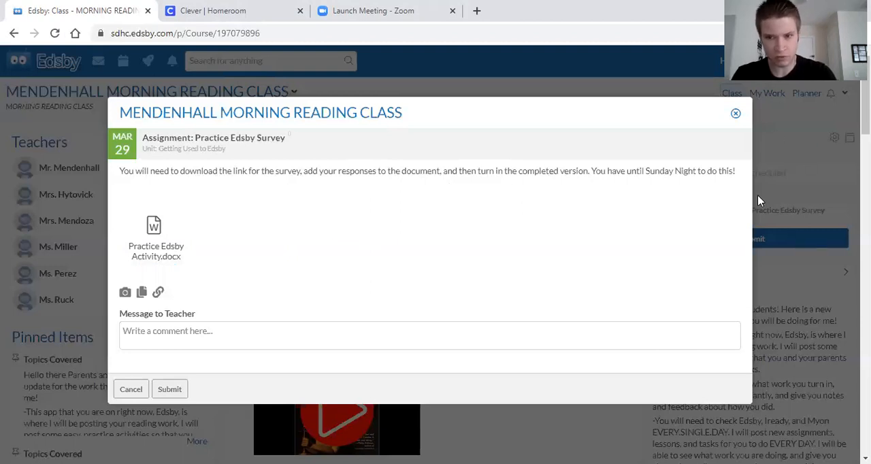
mouse_move(203, 227)
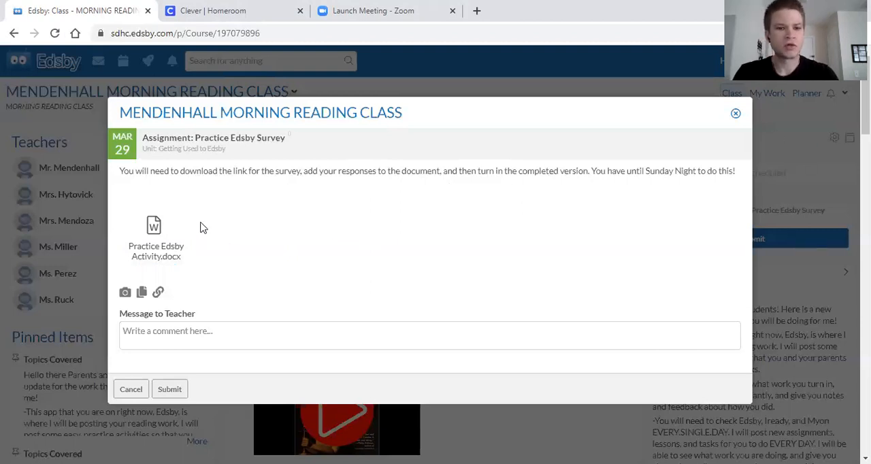
mouse_move(156, 228)
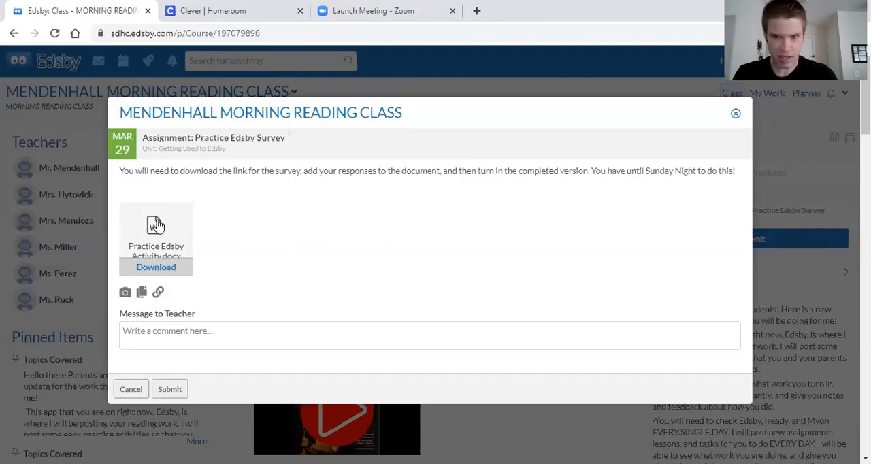
mouse_move(134, 306)
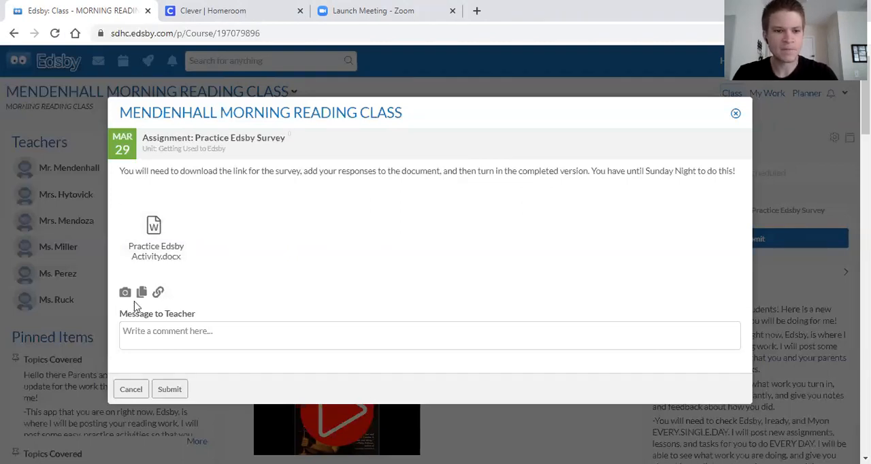
mouse_move(142, 293)
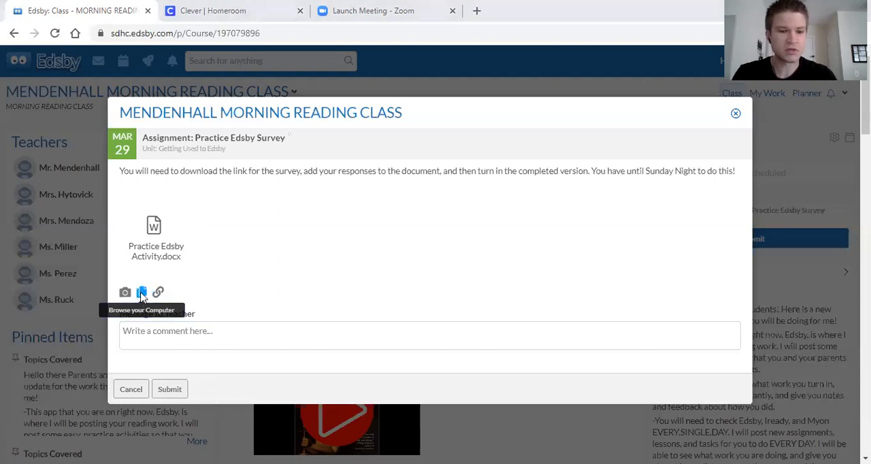
Attach 'Practice Edsby Activity for John' from Documents to the assignment submission.
left_click(141, 292)
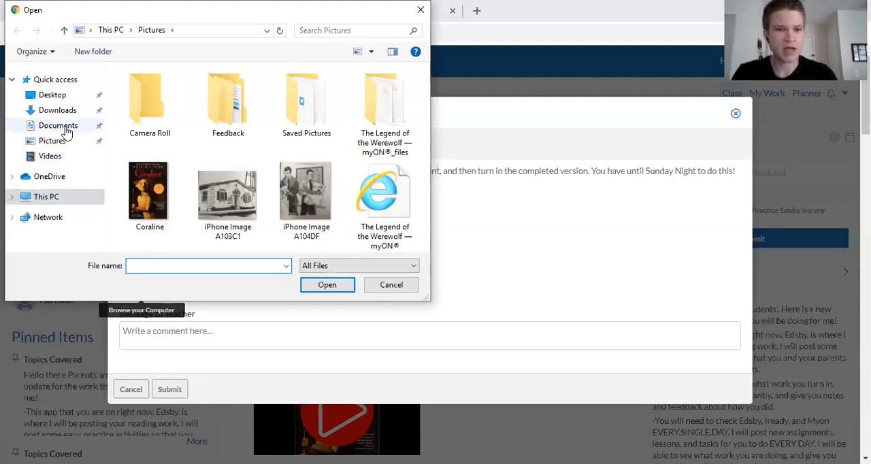
left_click(58, 125)
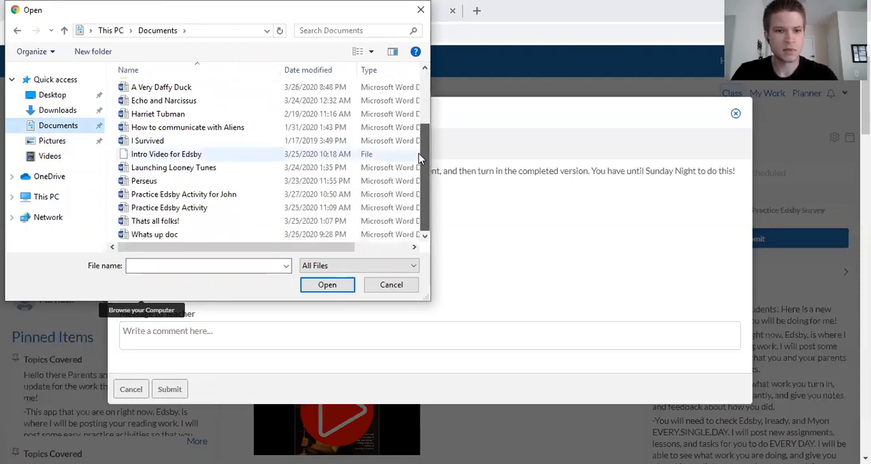
left_click(183, 194)
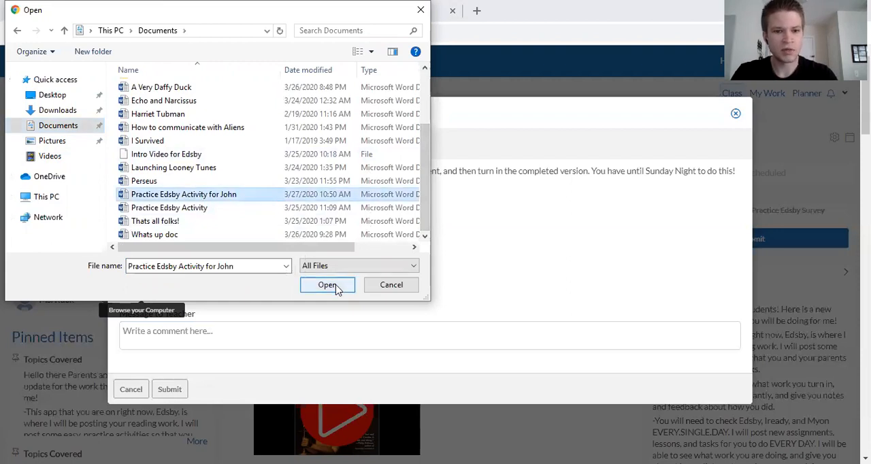
left_click(327, 285)
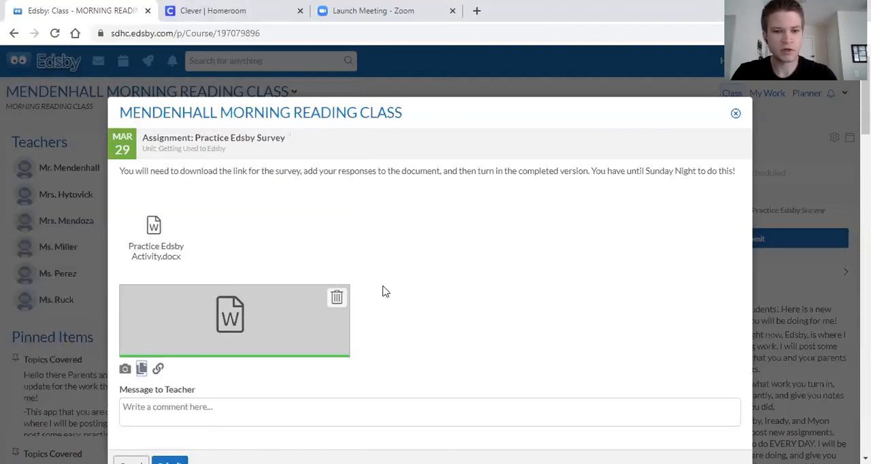
mouse_move(650, 241)
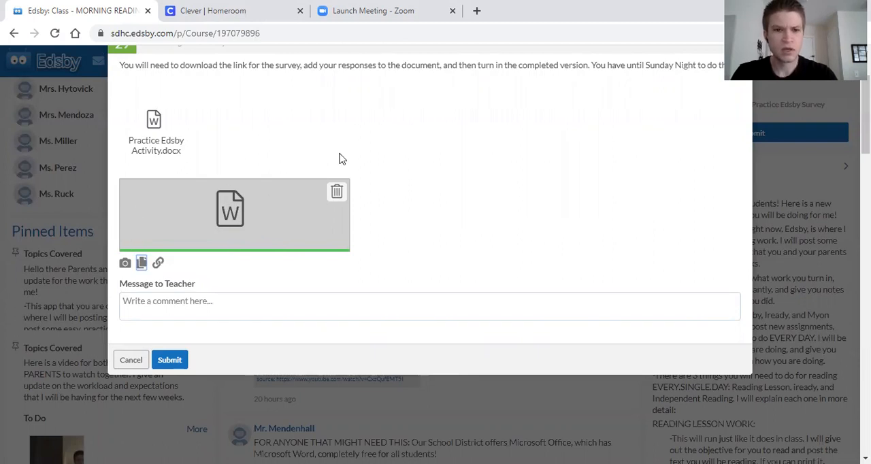
mouse_move(349, 149)
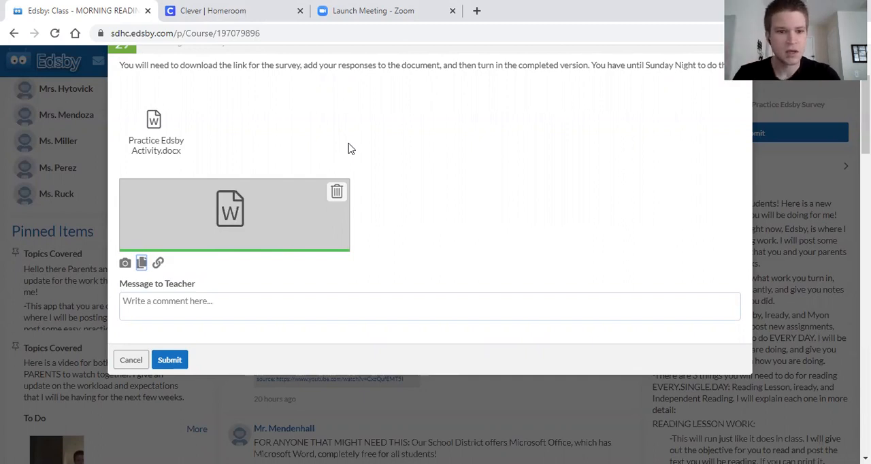
mouse_move(336, 193)
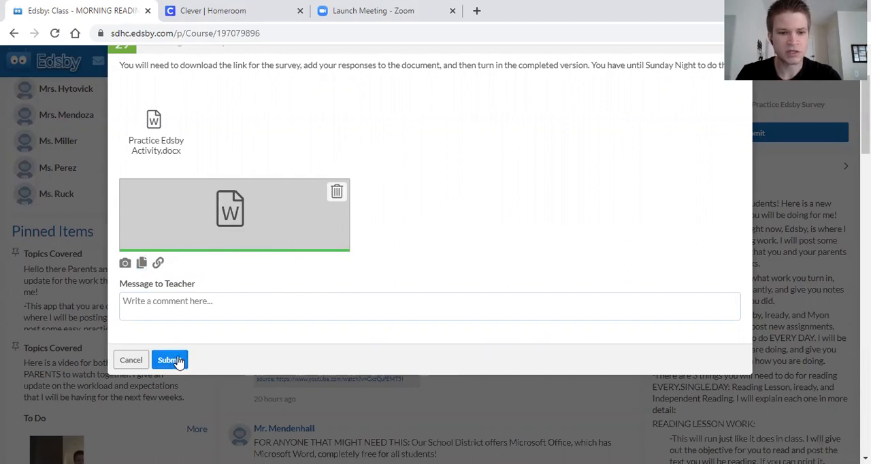
mouse_move(218, 358)
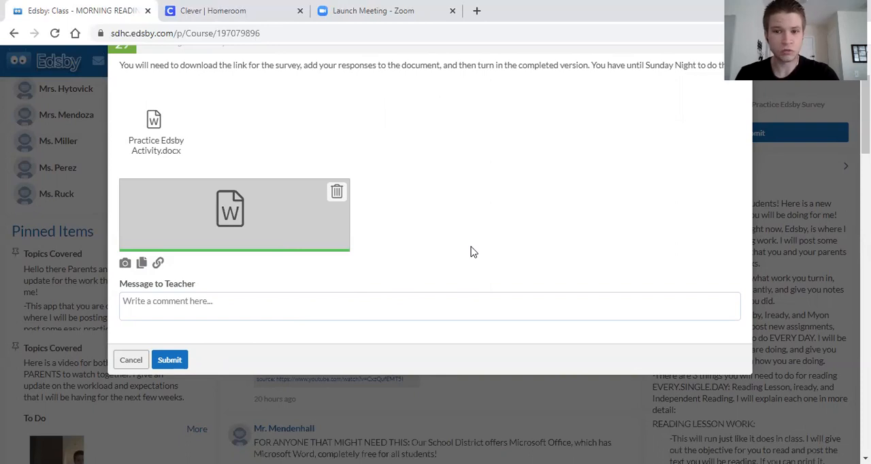
mouse_move(516, 75)
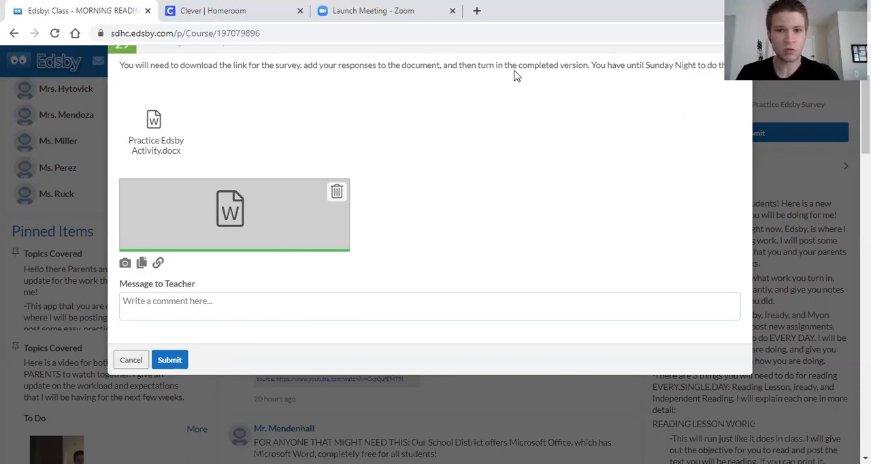